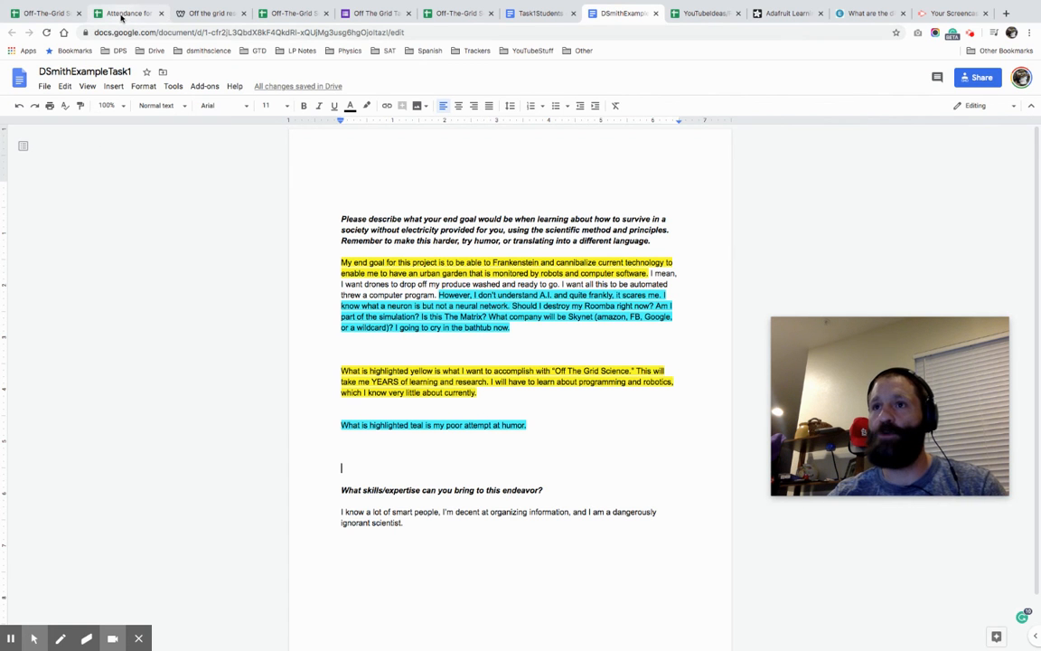
Switch to the 'Attendance for 4.28.2020 (Responses)' spreadsheet showing student questions.
{"action": "left_click", "coordinate": [123, 12]}
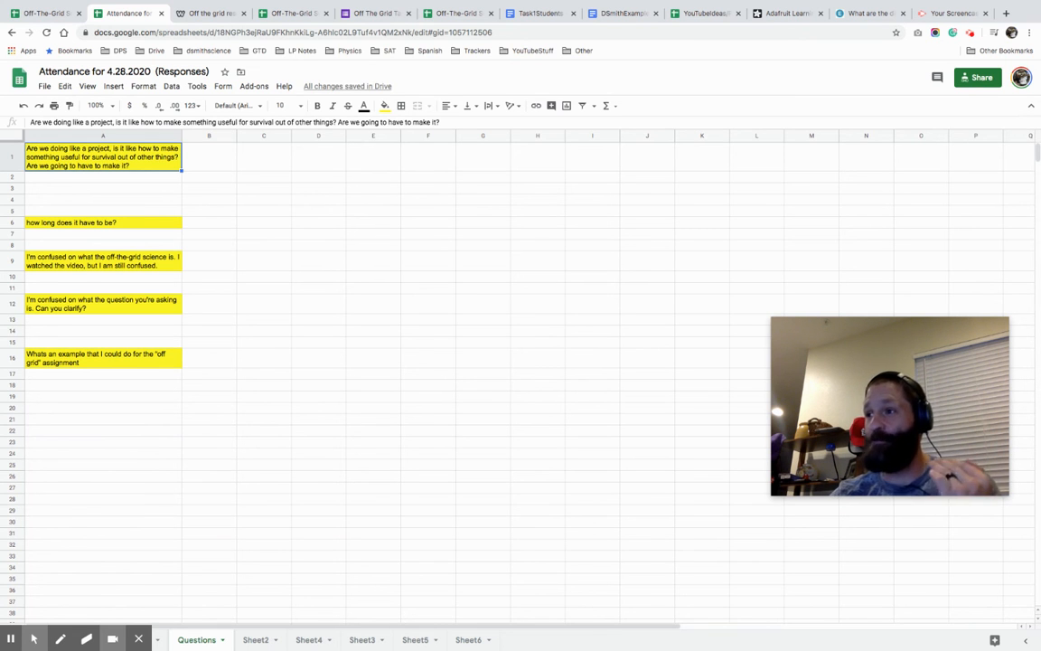
{"action": "left_click", "coordinate": [101, 222]}
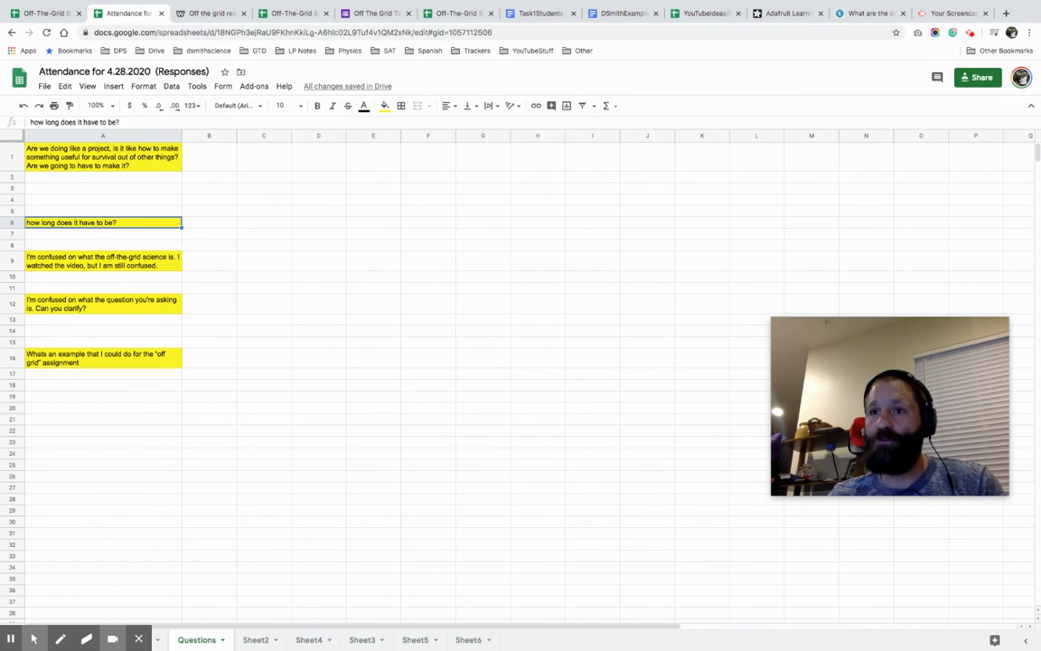
{"action": "mouse_move", "coordinate": [80, 273]}
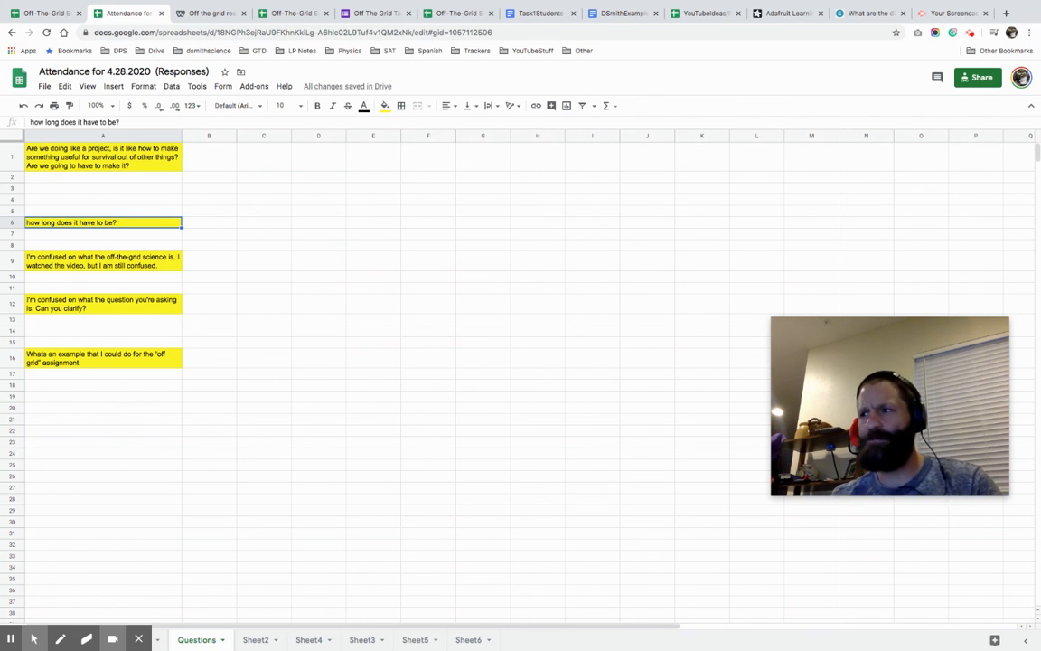
{"action": "mouse_move", "coordinate": [33, 640]}
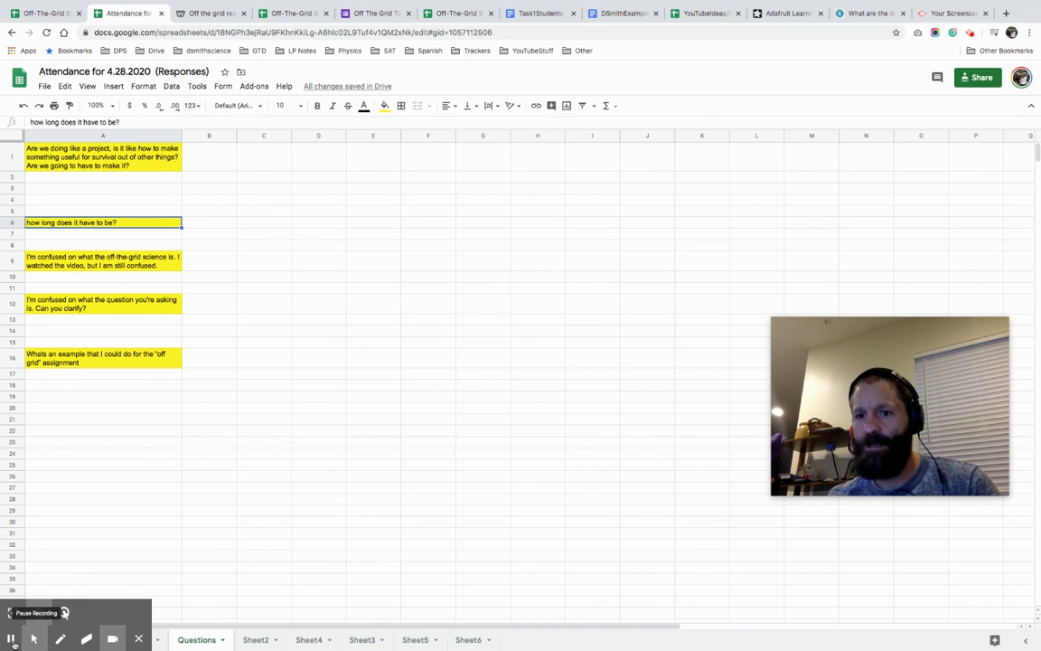